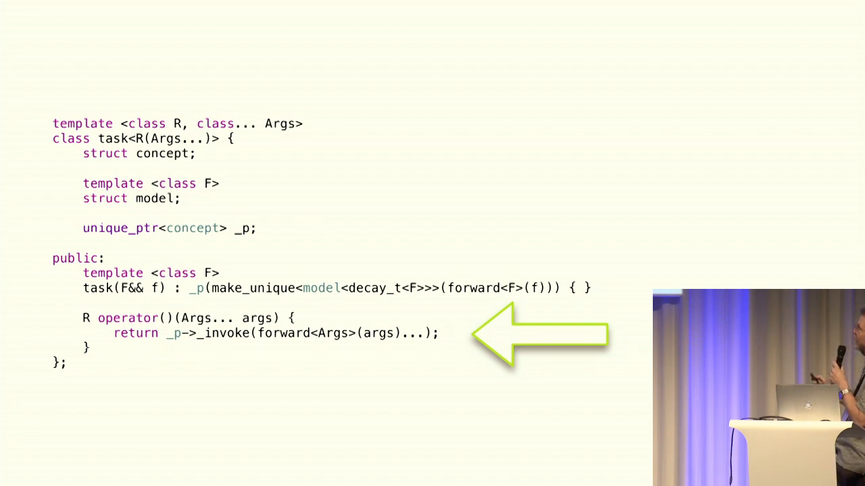
key(Right)
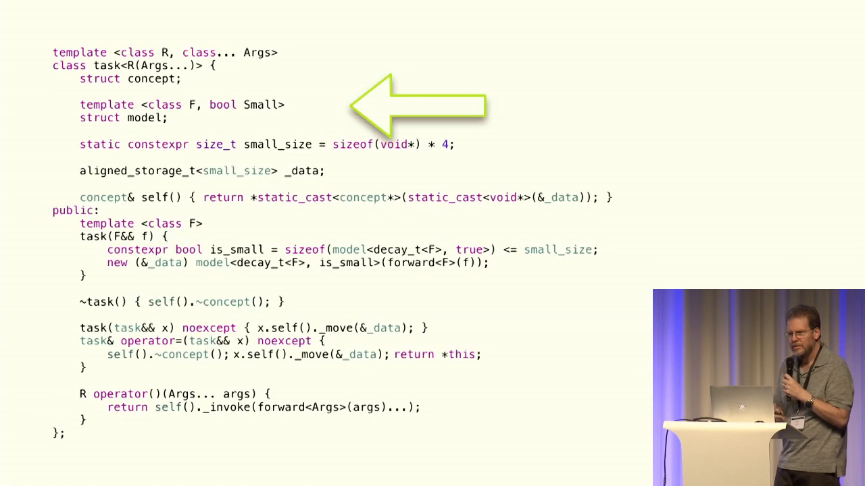